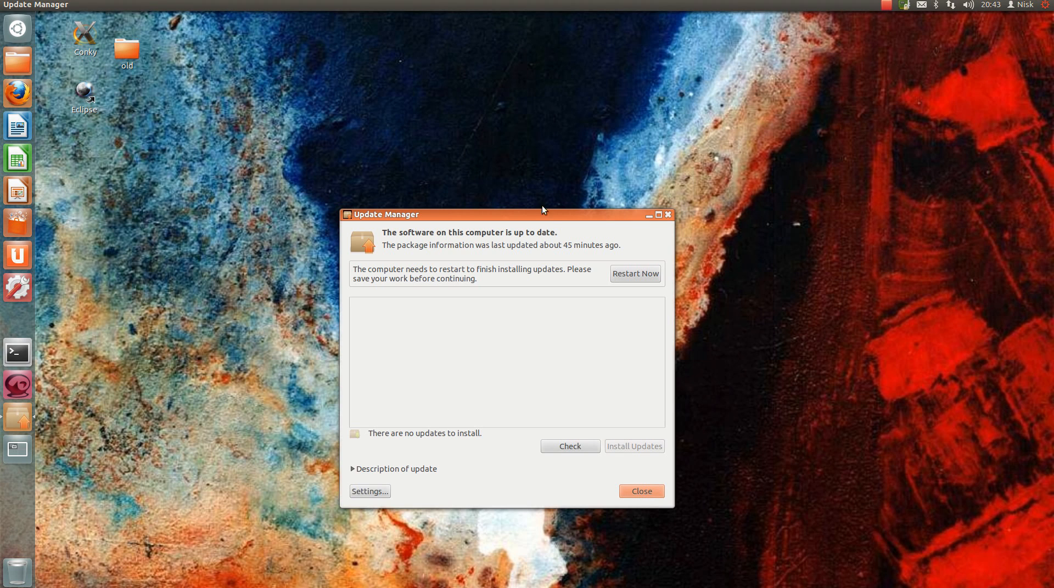
pyautogui.moveTo(580, 161)
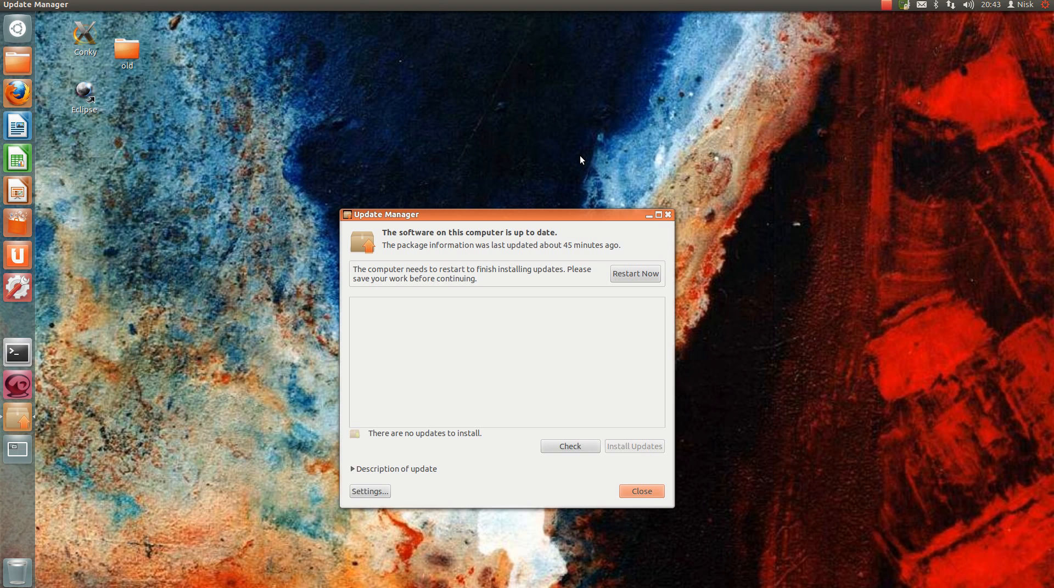
pyautogui.moveTo(408, 338)
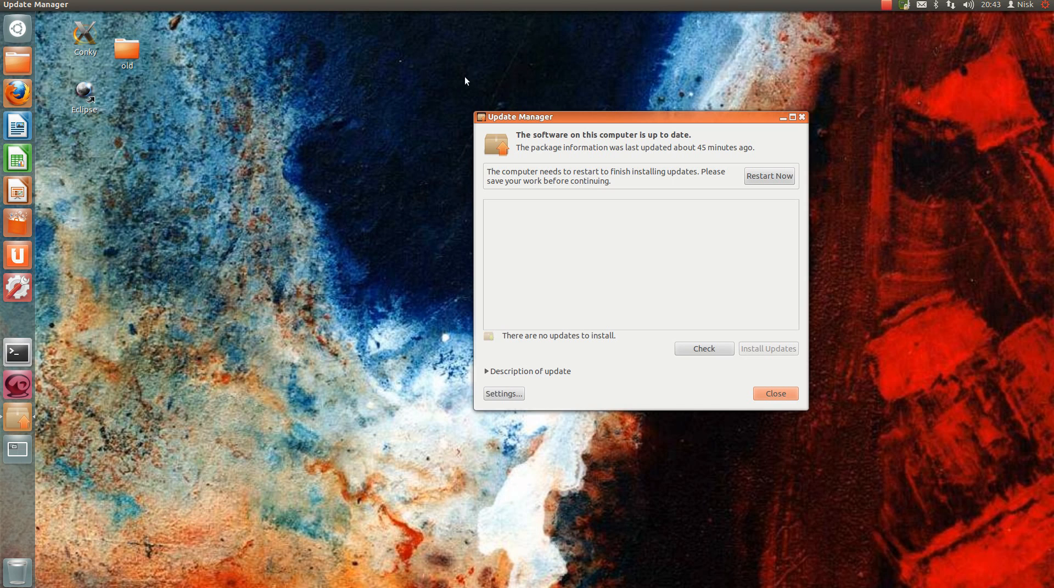
pyautogui.moveTo(507, 178)
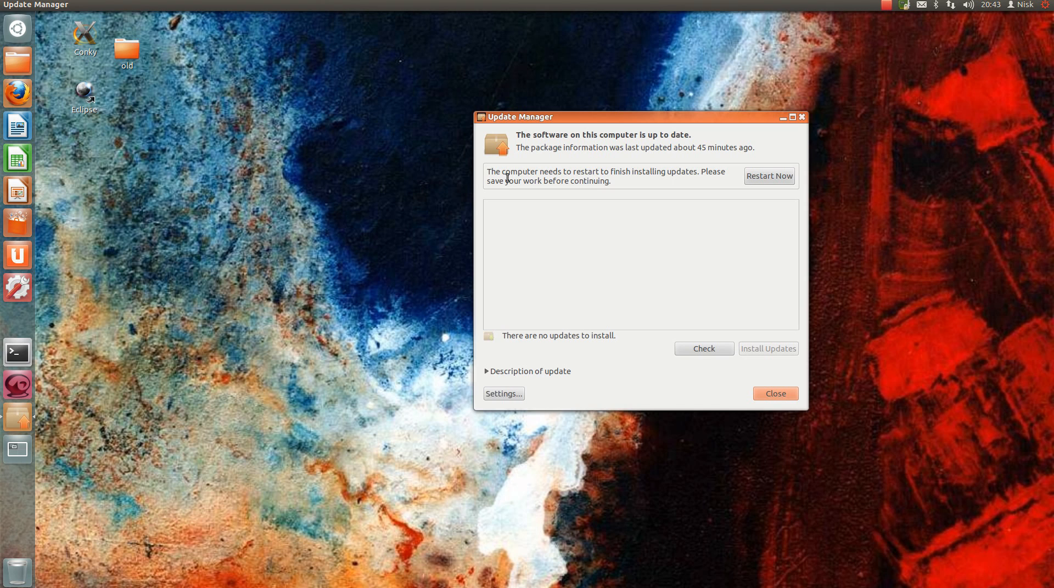
pyautogui.moveTo(988, 50)
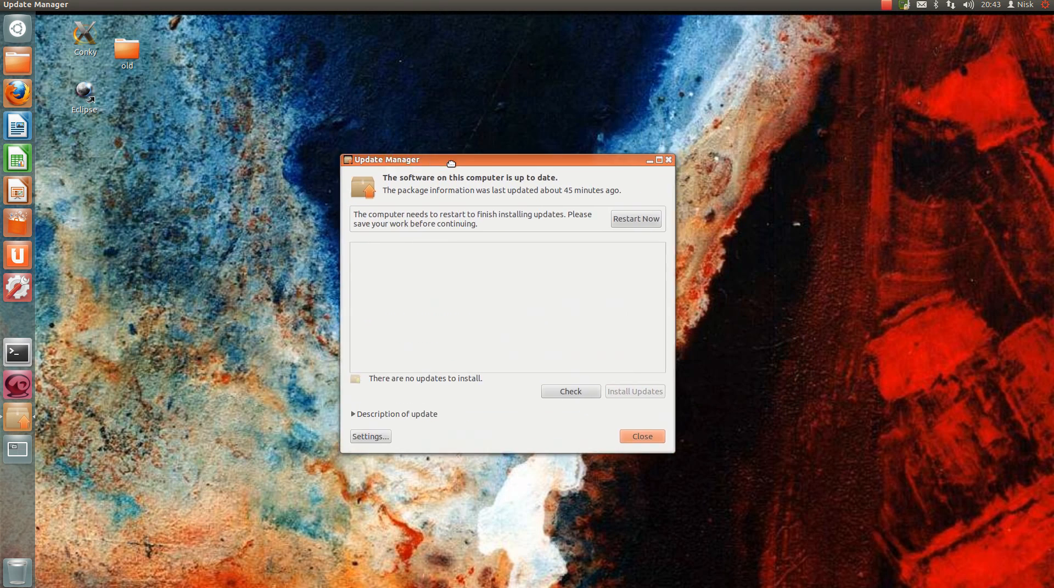
pyautogui.moveTo(450, 160); pyautogui.dragTo(471, 107)
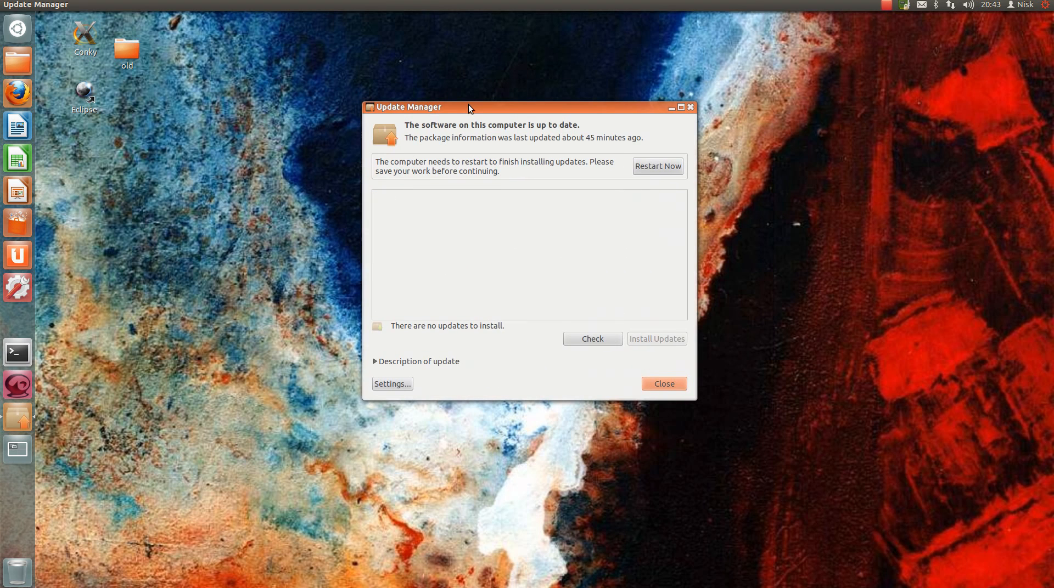
pyautogui.moveTo(522, 107)
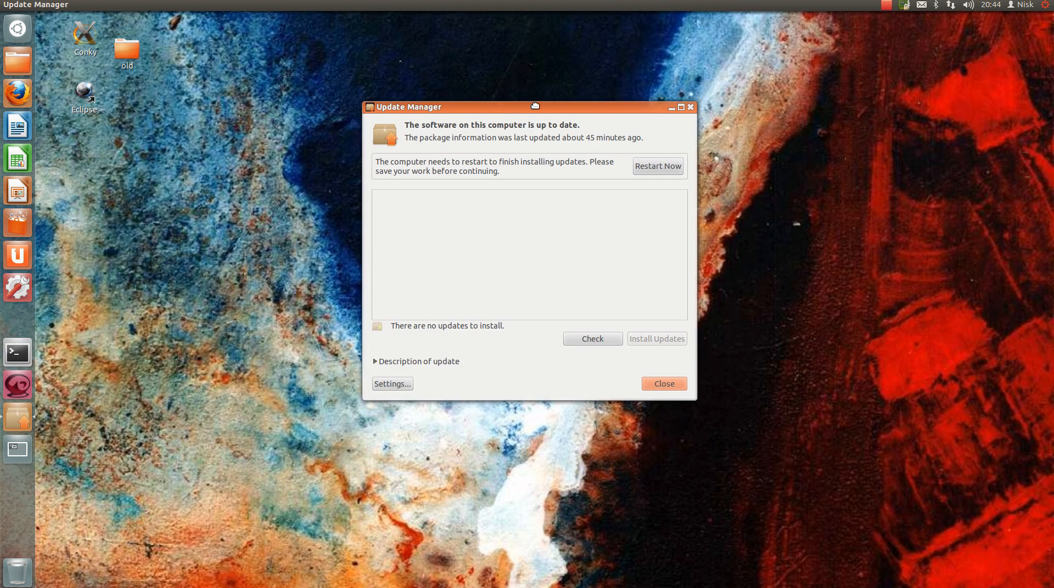
pyautogui.moveTo(470, 106); pyautogui.dragTo(608, 113)
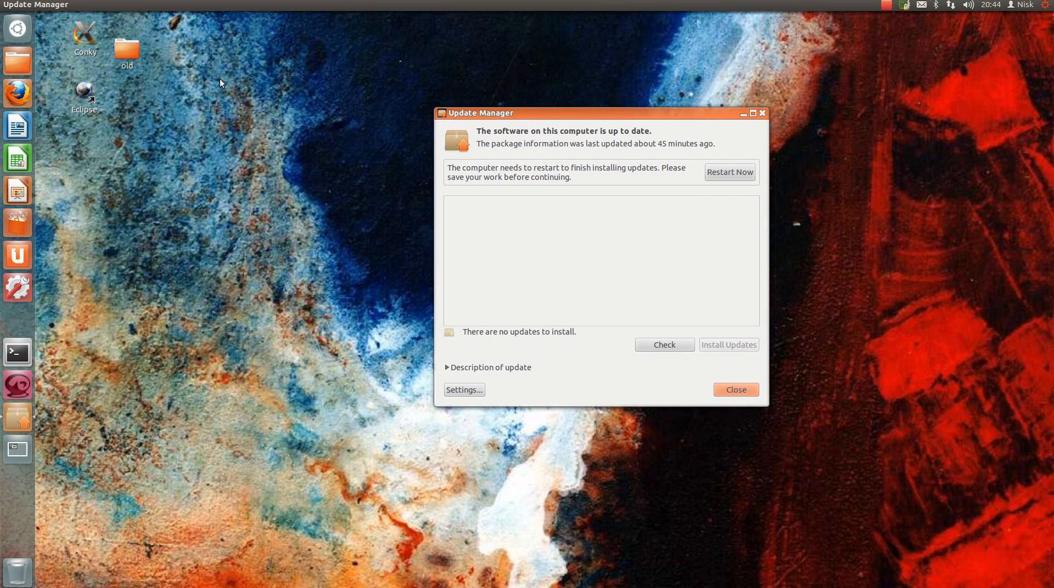
pyautogui.moveTo(504, 68)
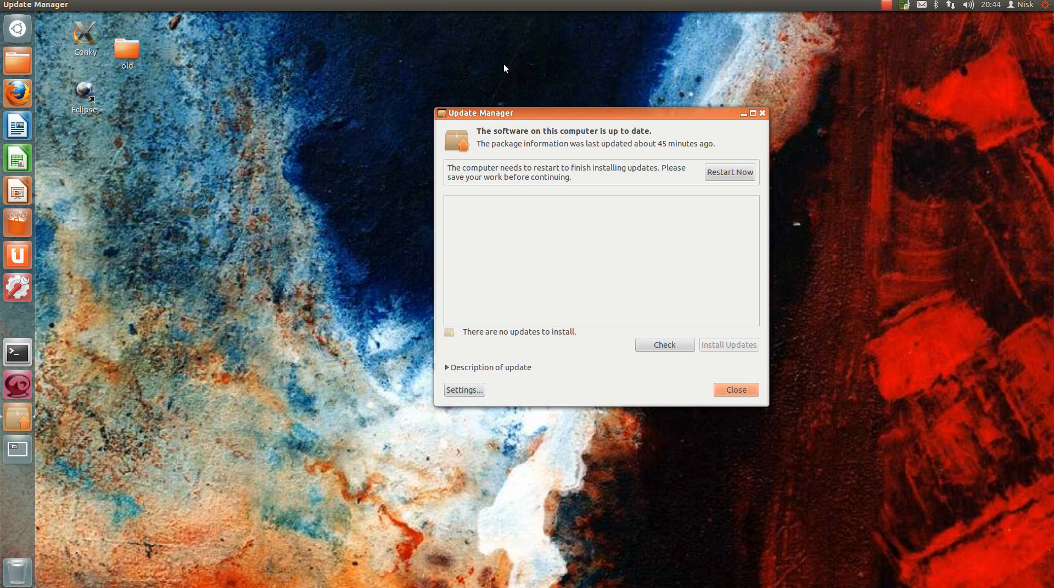
pyautogui.moveTo(857, 62)
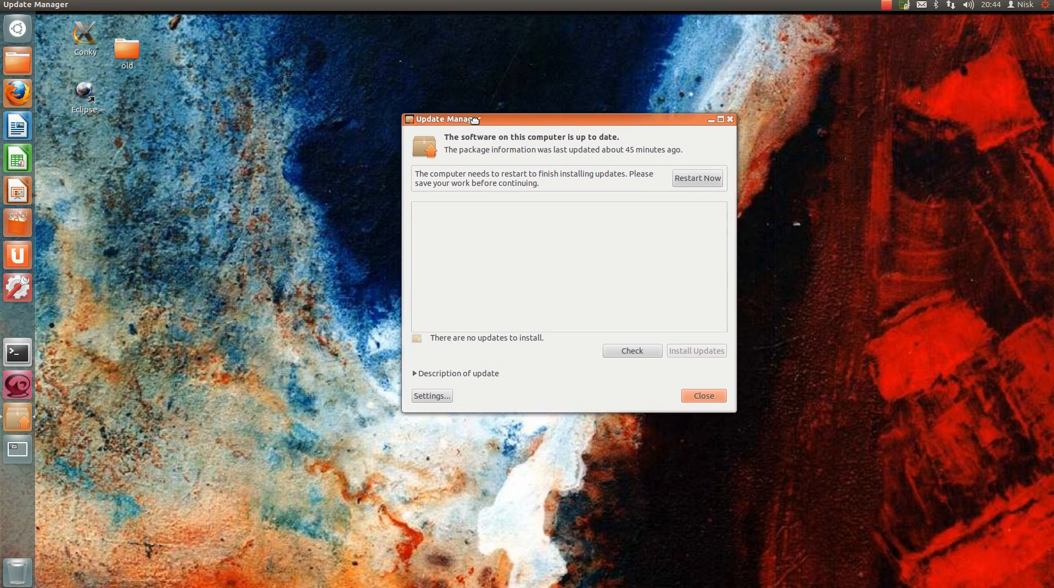
pyautogui.moveTo(446, 118); pyautogui.dragTo(436, 133)
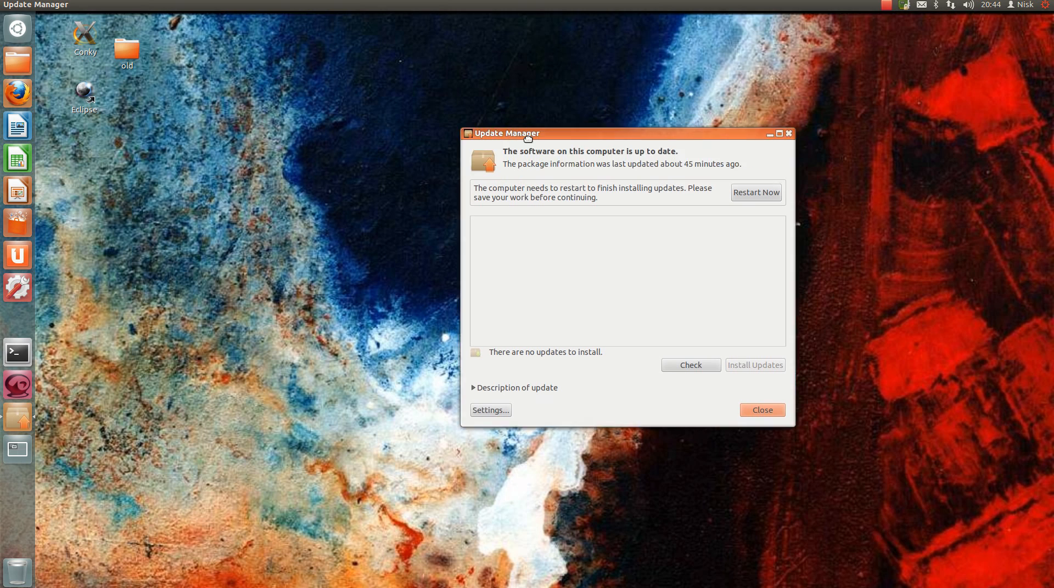
pyautogui.moveTo(526, 133); pyautogui.dragTo(421, 147)
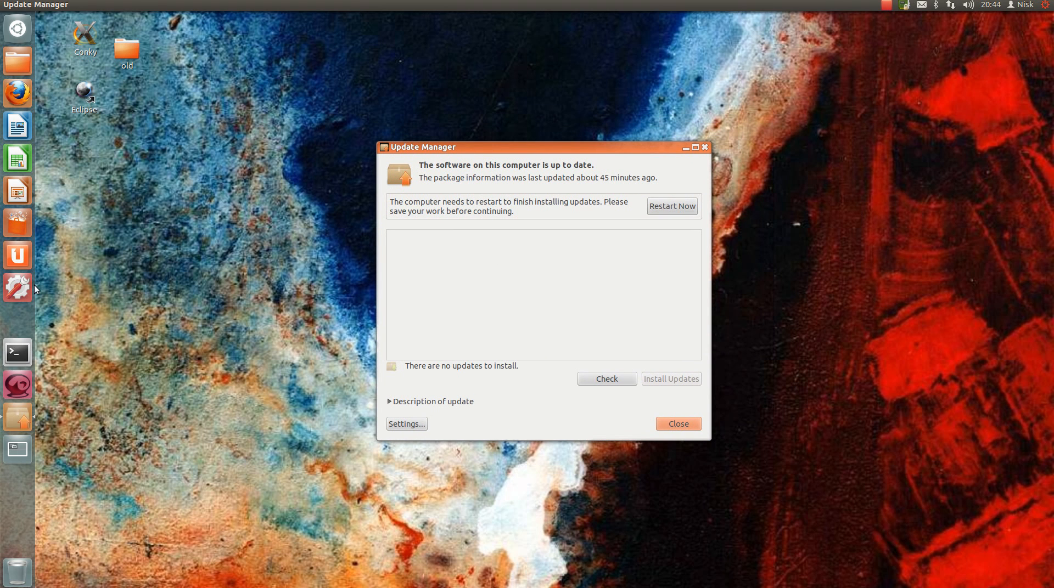
pyautogui.moveTo(403, 240)
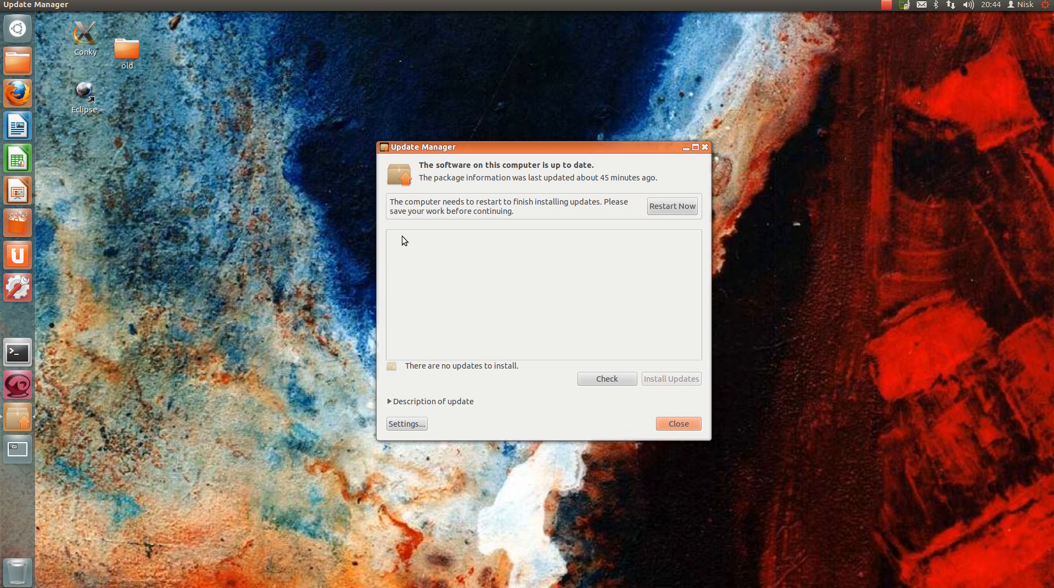
pyautogui.moveTo(447, 151)
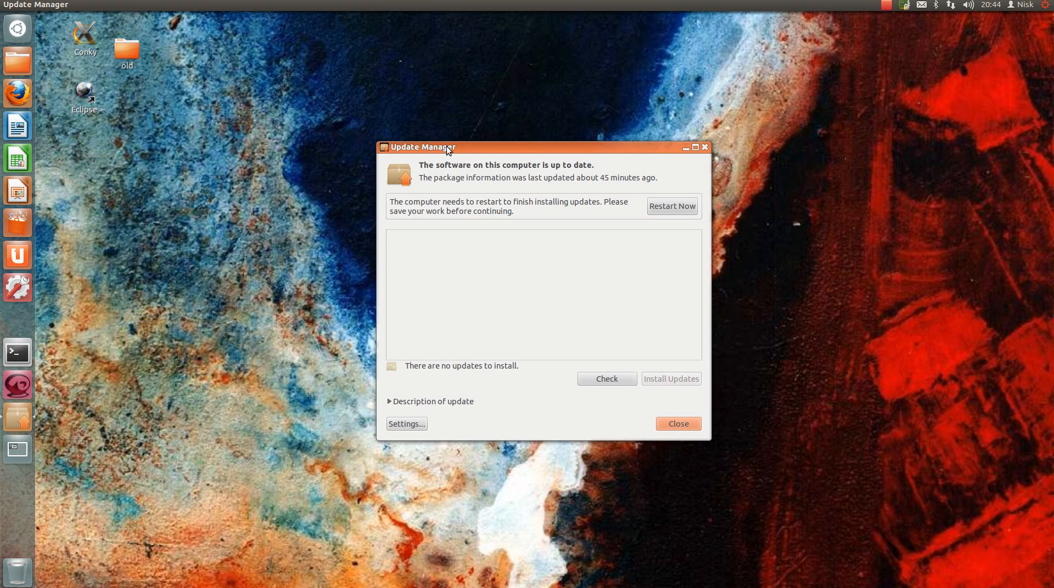
pyautogui.moveTo(421, 147); pyautogui.dragTo(479, 135)
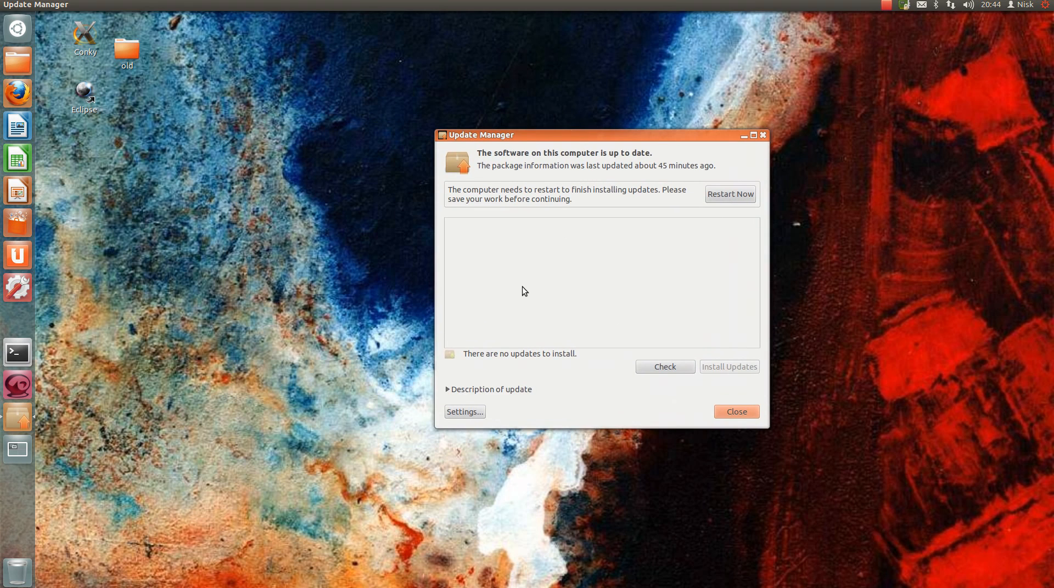
pyautogui.moveTo(635, 141)
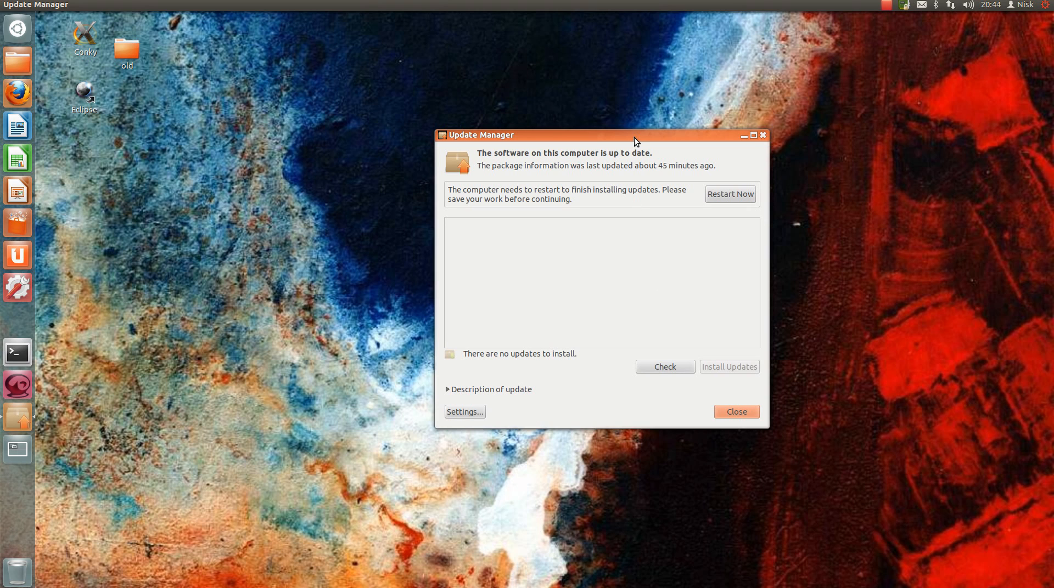
pyautogui.click(126, 48)
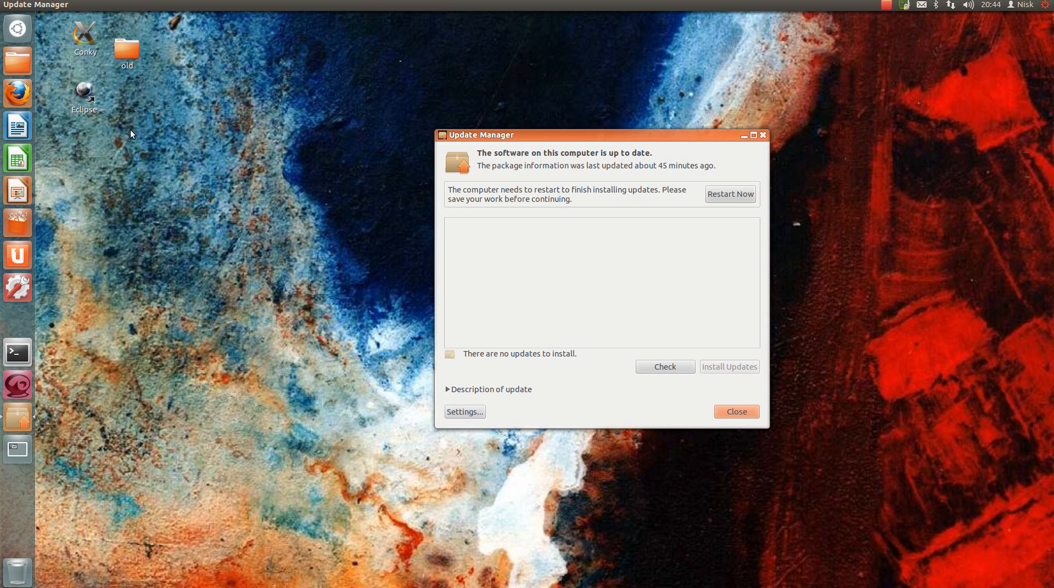
pyautogui.moveTo(16, 28)
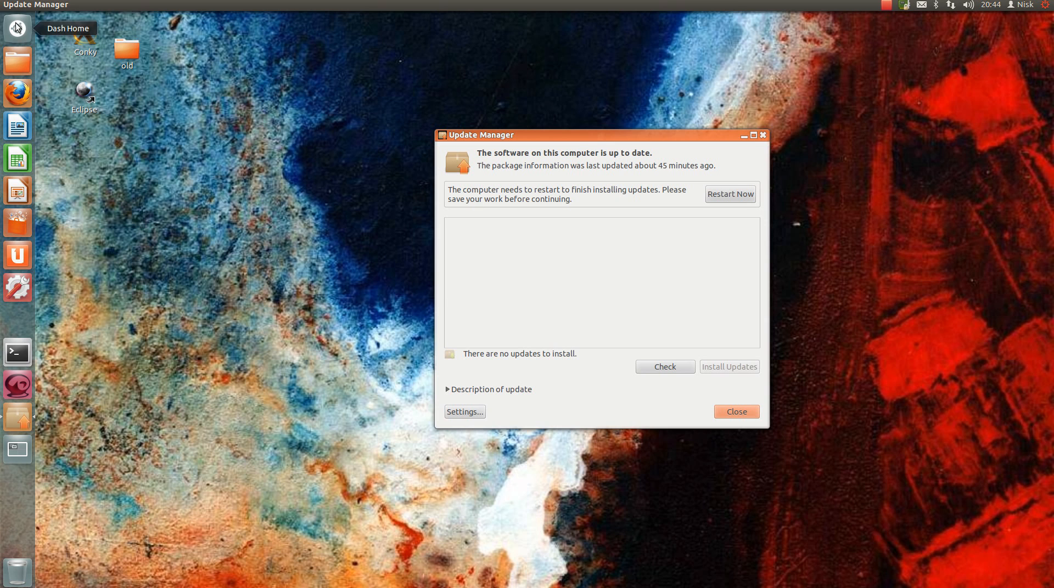
pyautogui.write('rhyth')
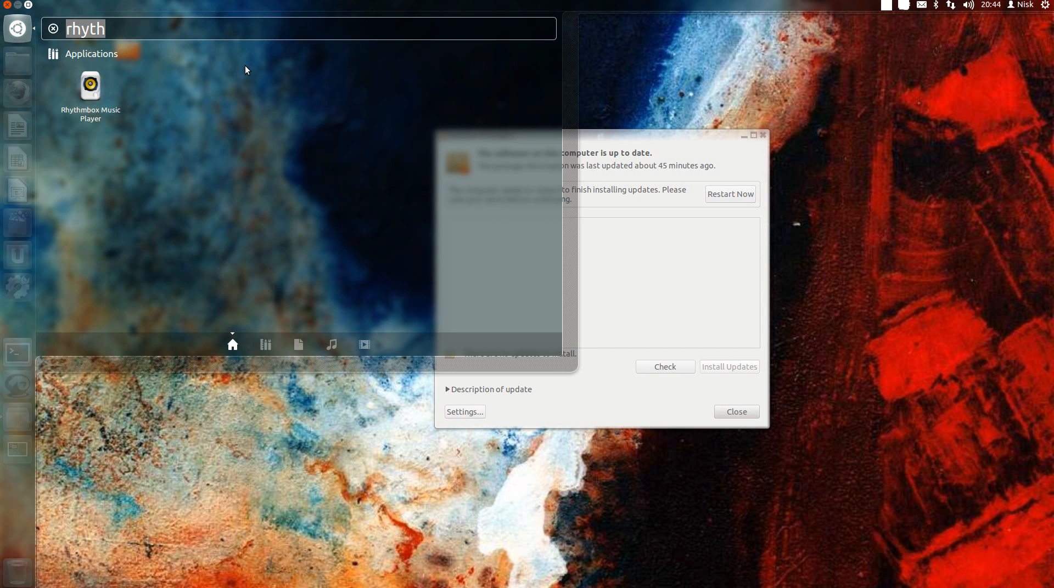
pyautogui.write('upd')
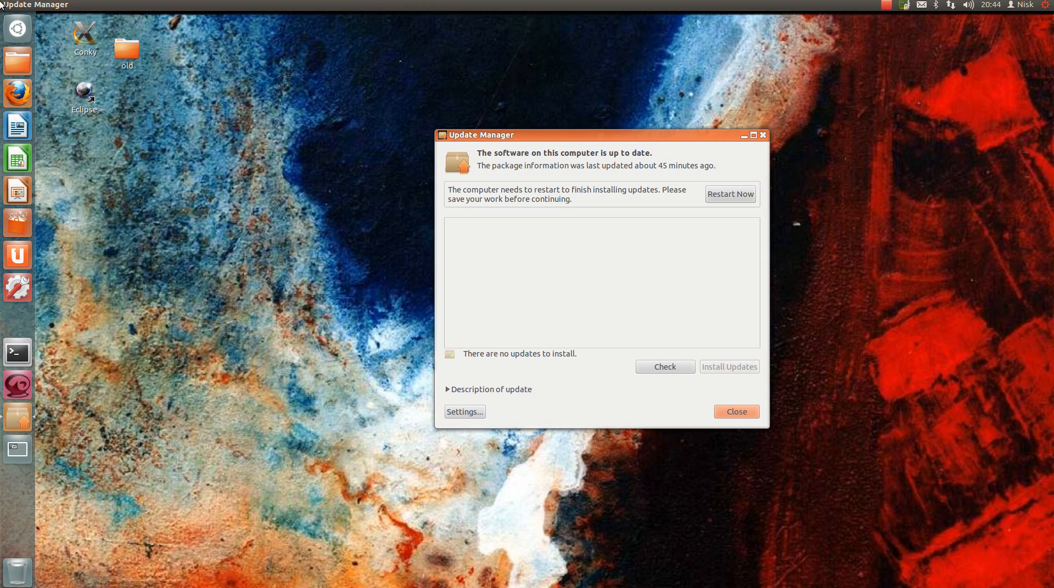
pyautogui.moveTo(181, 282)
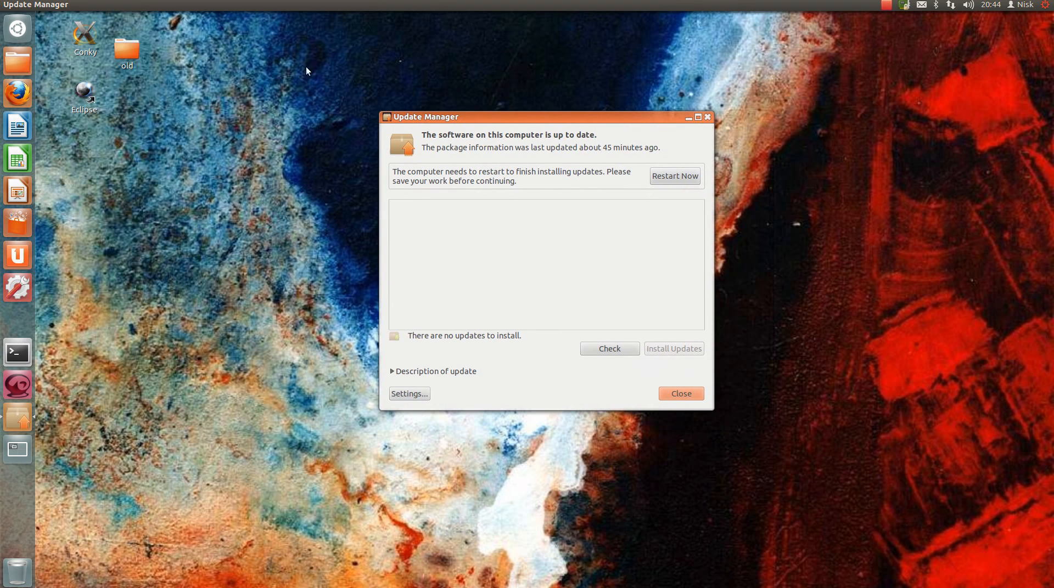
pyautogui.moveTo(614, 264)
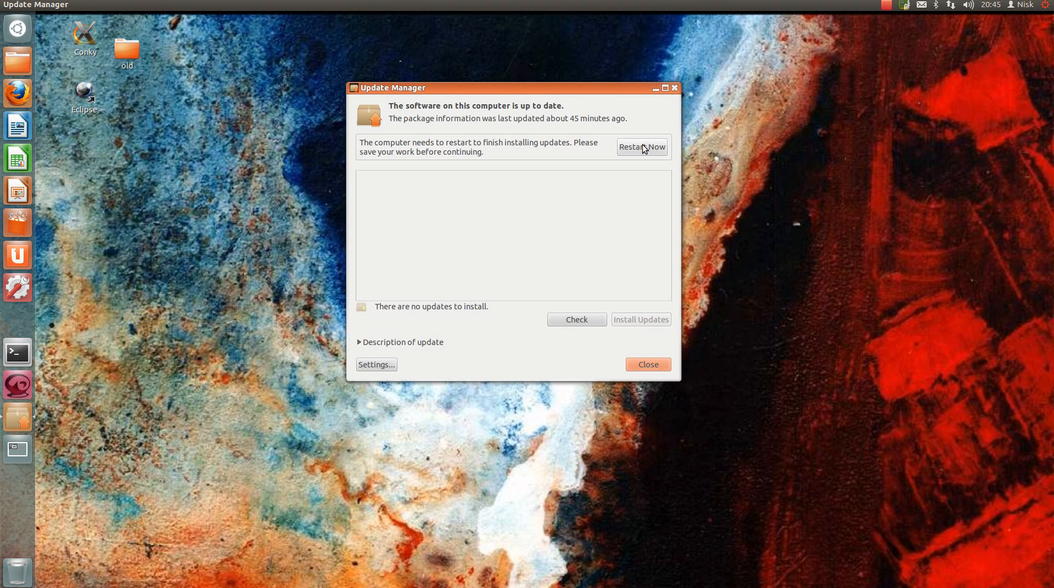
pyautogui.moveTo(882, 23)
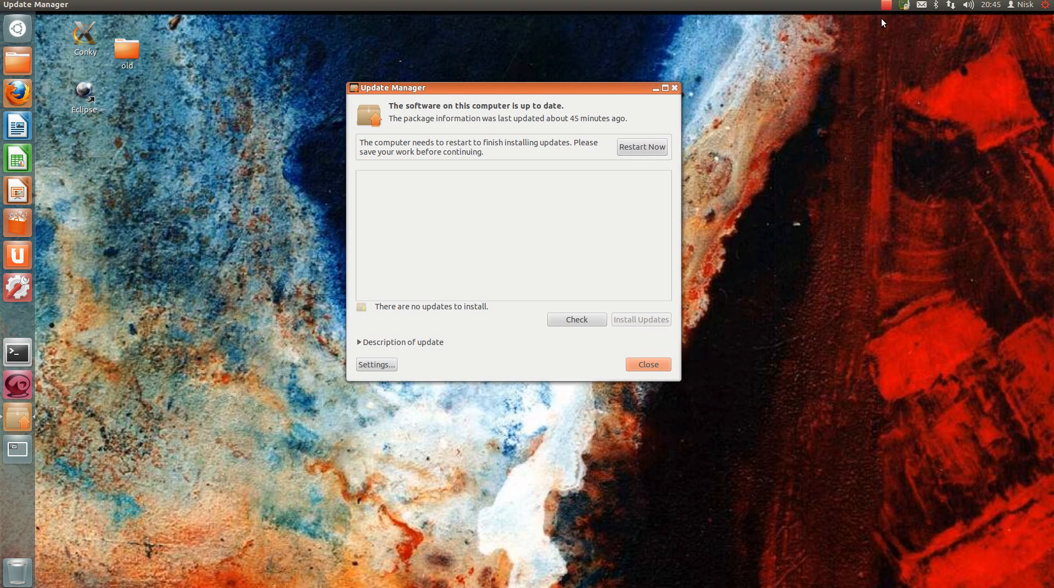
pyautogui.moveTo(557, 107)
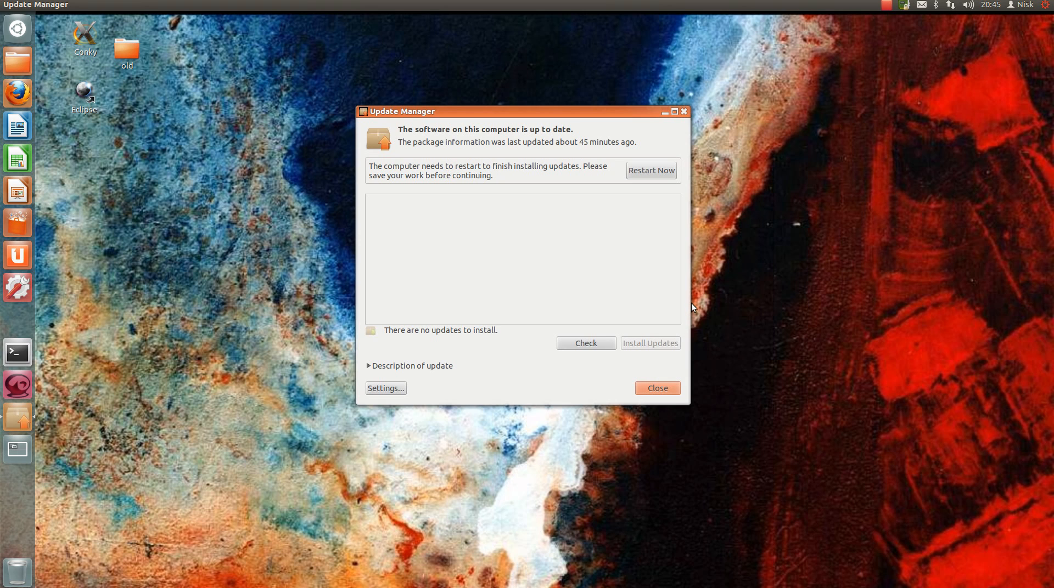
pyautogui.moveTo(704, 175)
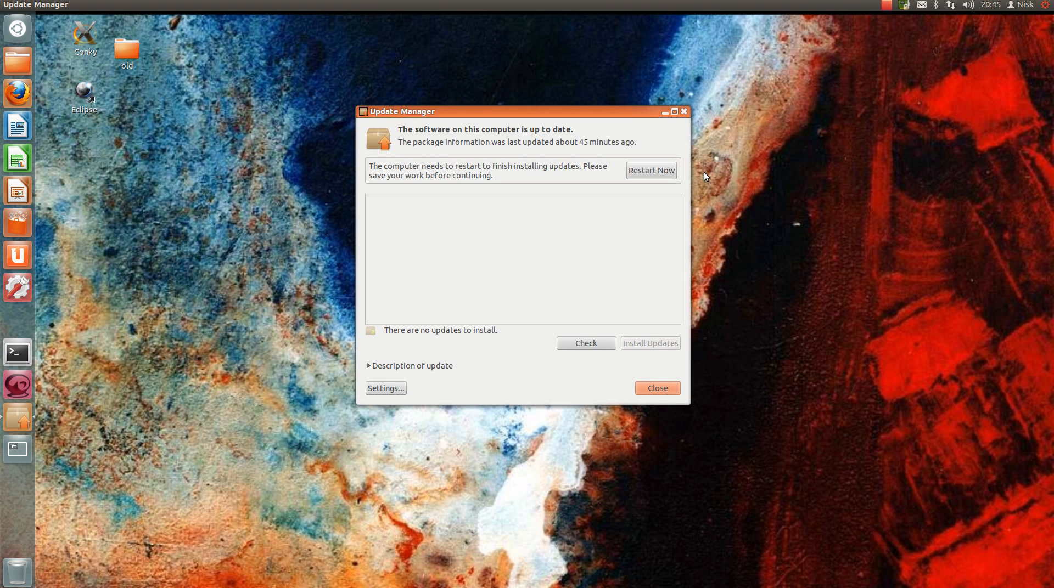
pyautogui.moveTo(697, 160)
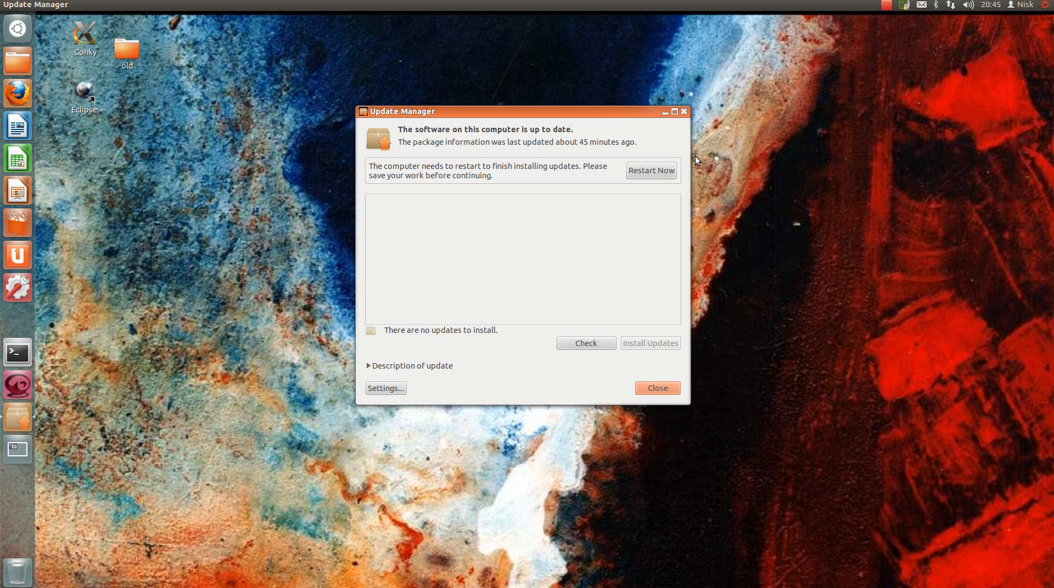
pyautogui.moveTo(642, 138)
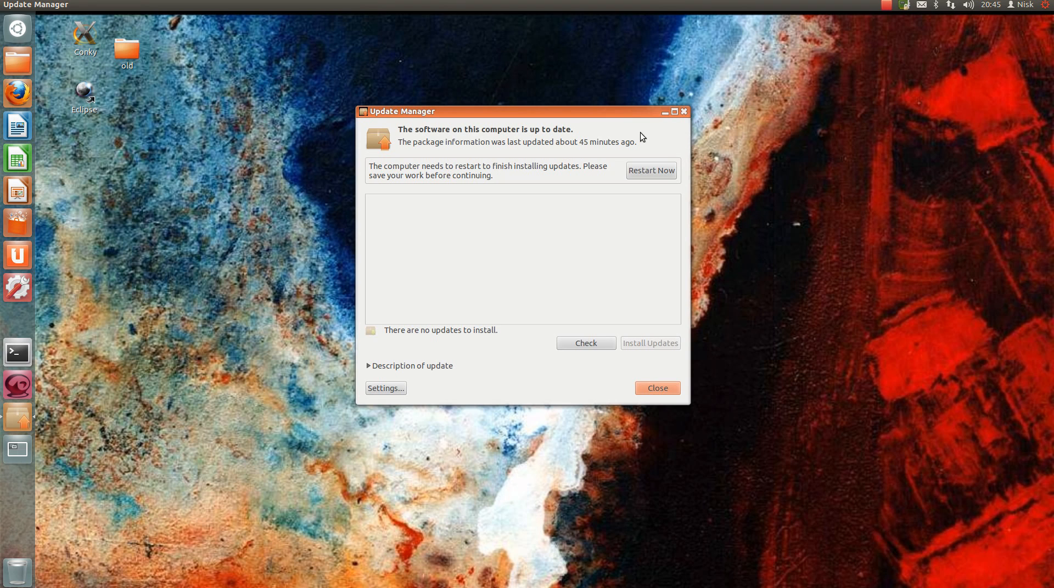
pyautogui.moveTo(650, 349)
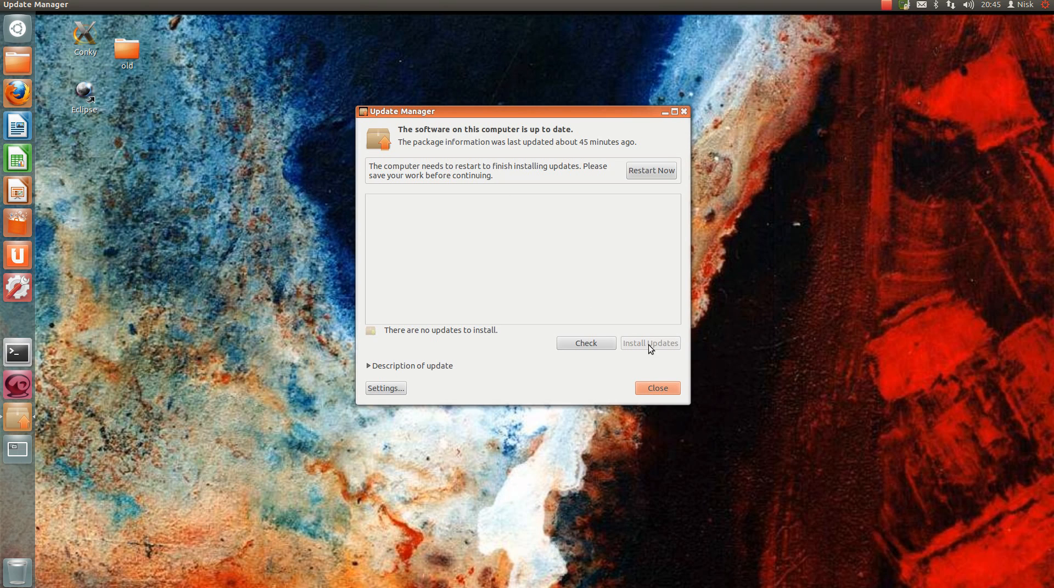